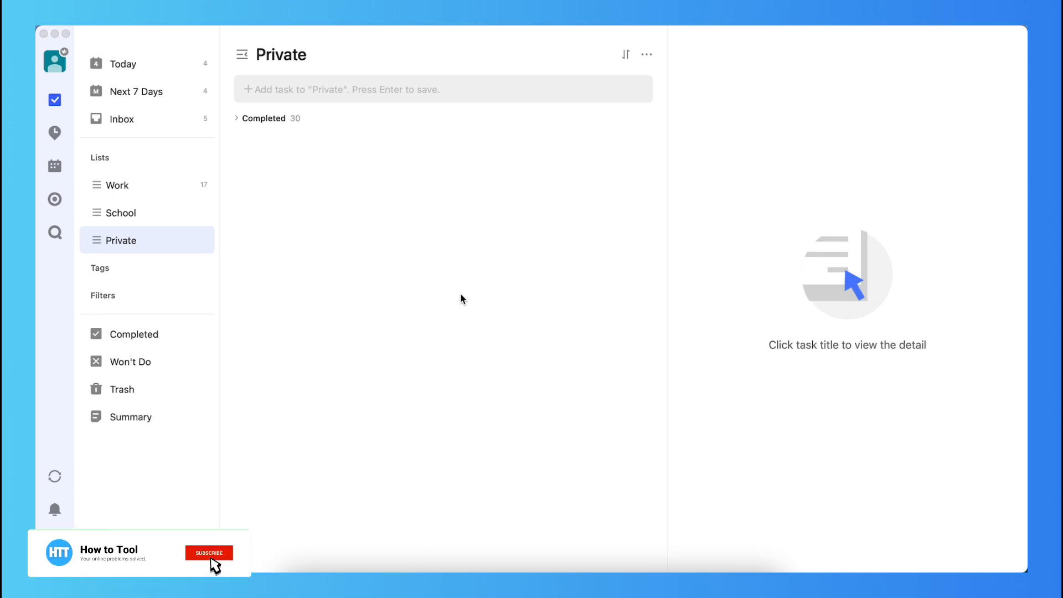
- Add a 'Buy milk' task to the Private list
left_click(208, 552)
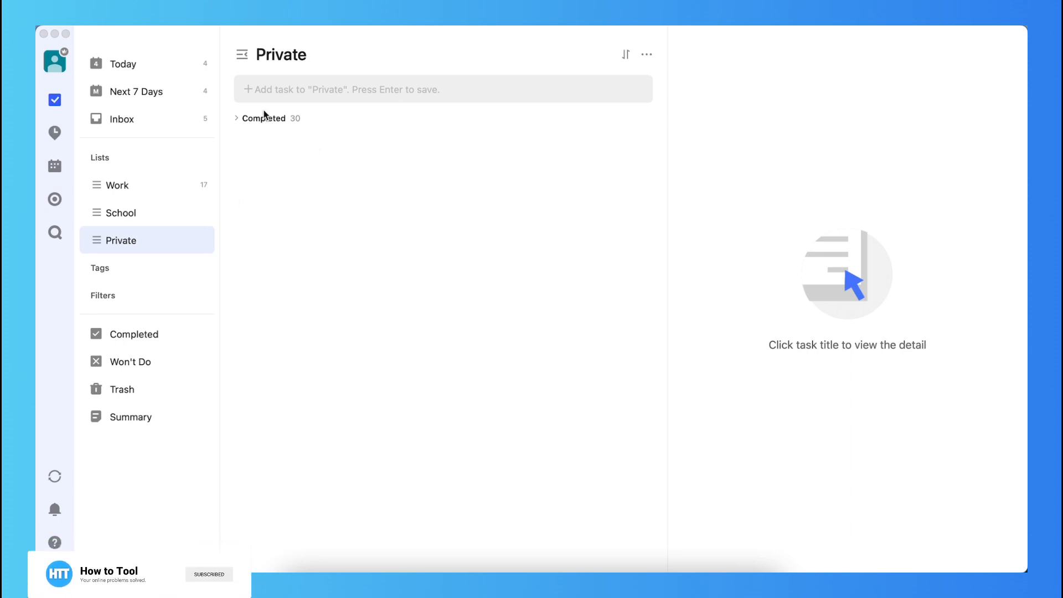
left_click(440, 88)
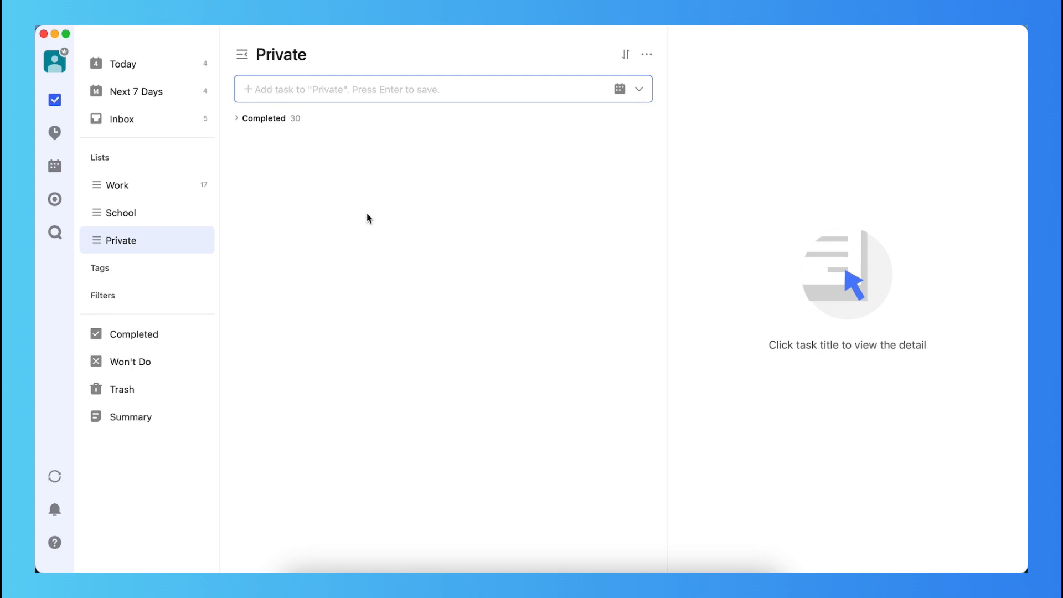
type("Buy mil")
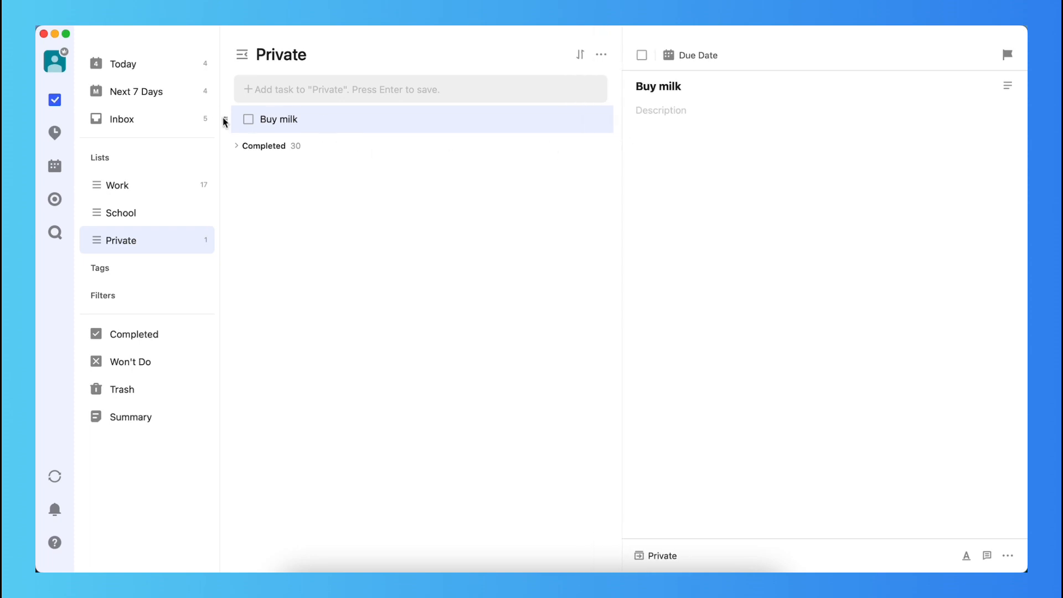
mouse_move(335, 120)
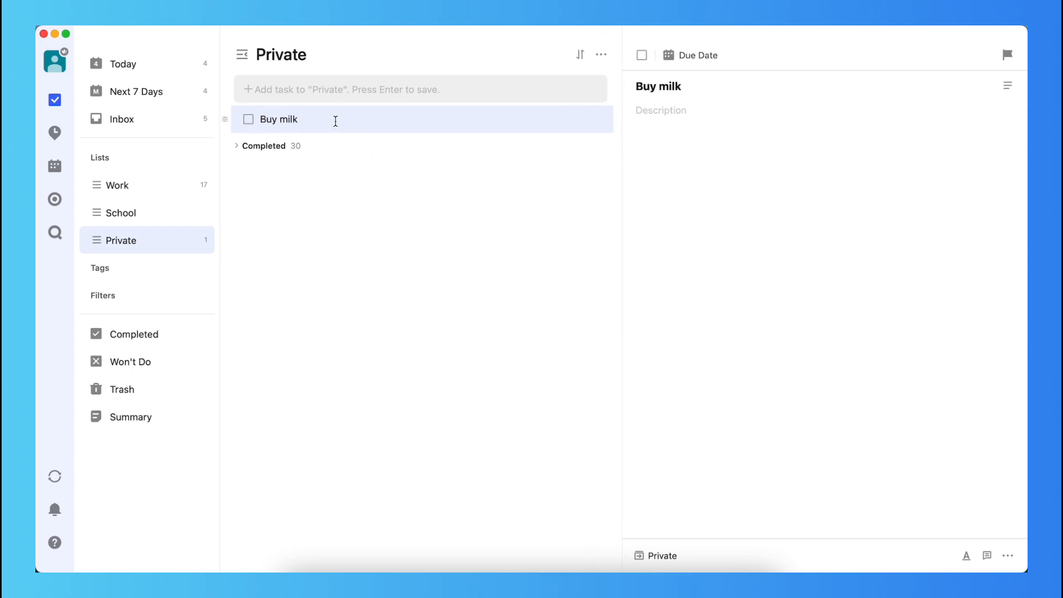
right_click(278, 119)
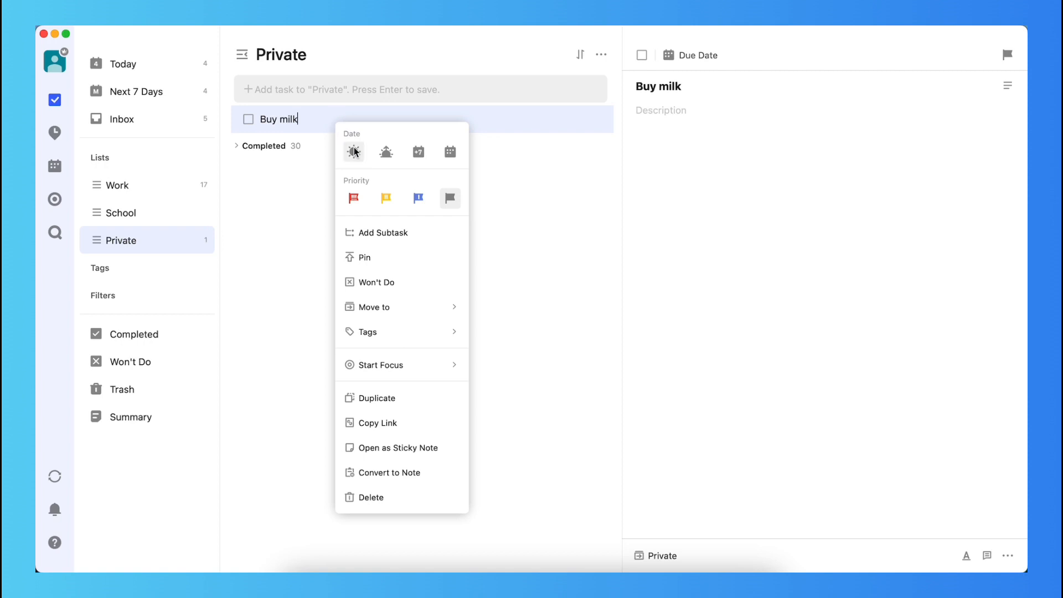
mouse_move(386, 151)
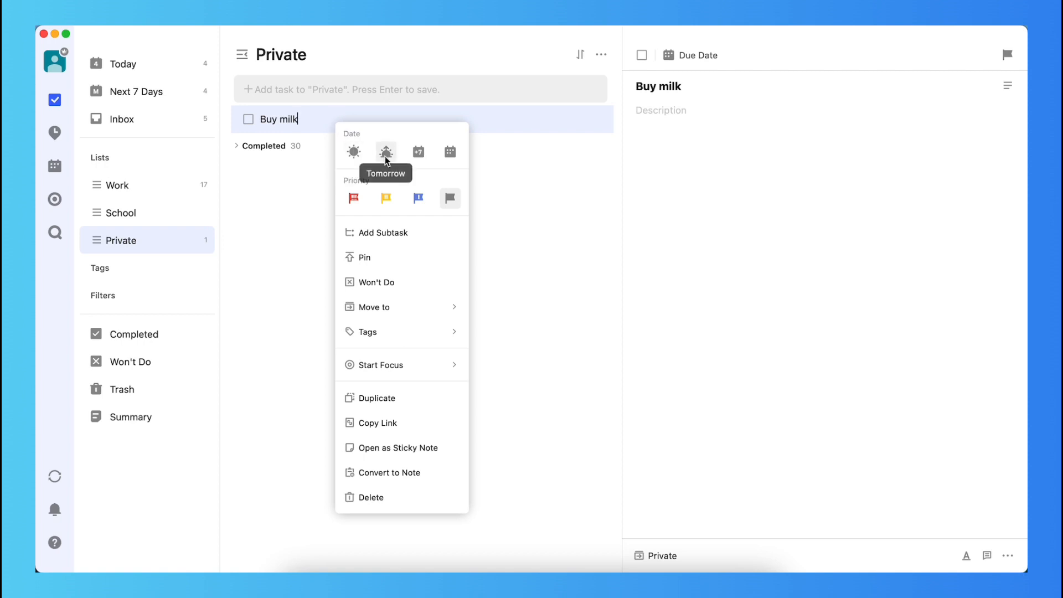
mouse_move(449, 151)
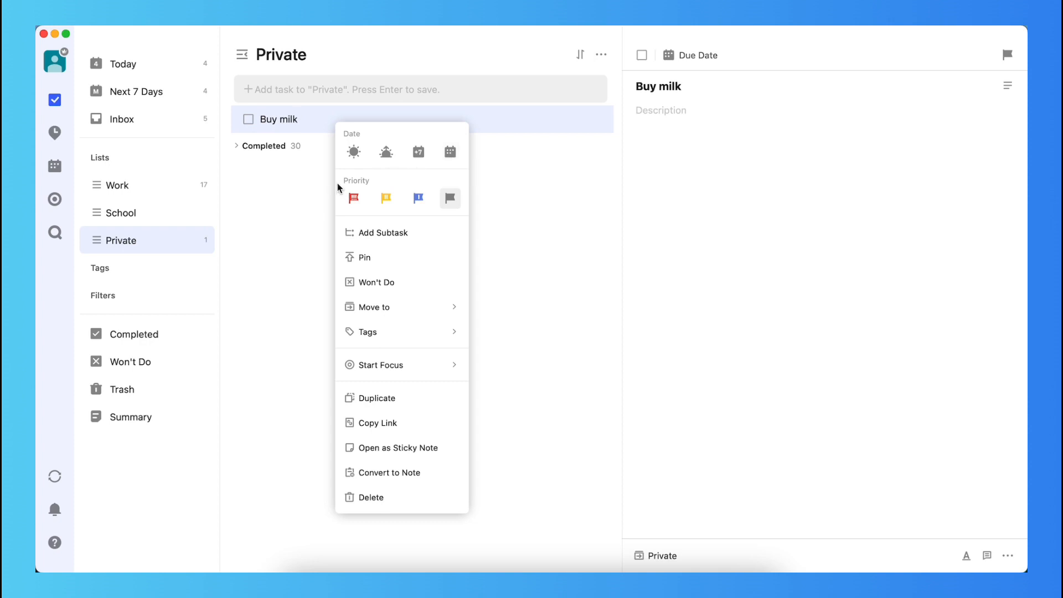
mouse_move(416, 294)
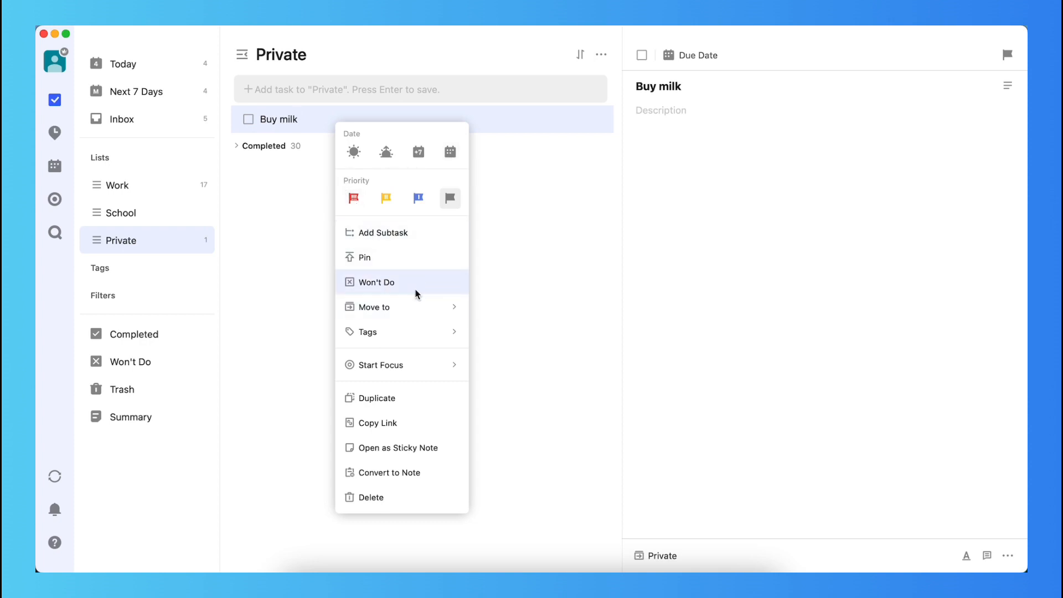
mouse_move(435, 499)
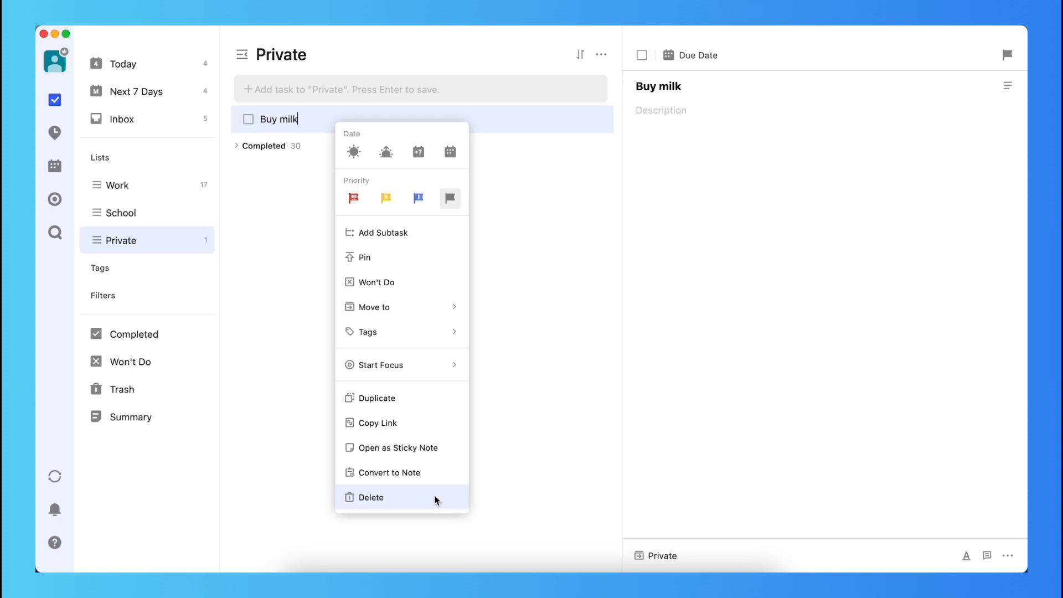
mouse_move(395, 270)
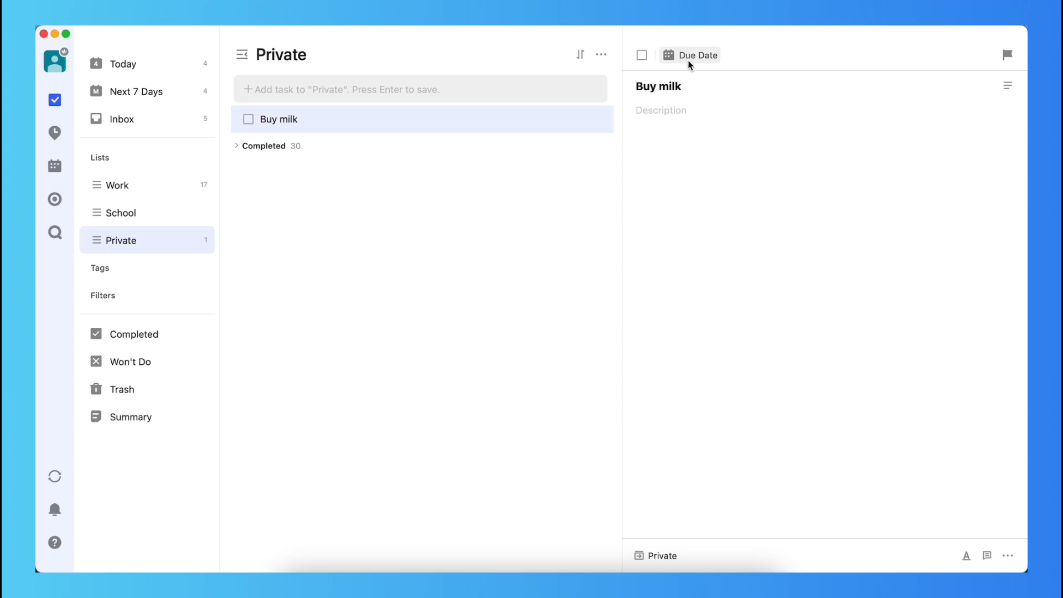
- Set Buy milk's due date to repeat daily
left_click(689, 55)
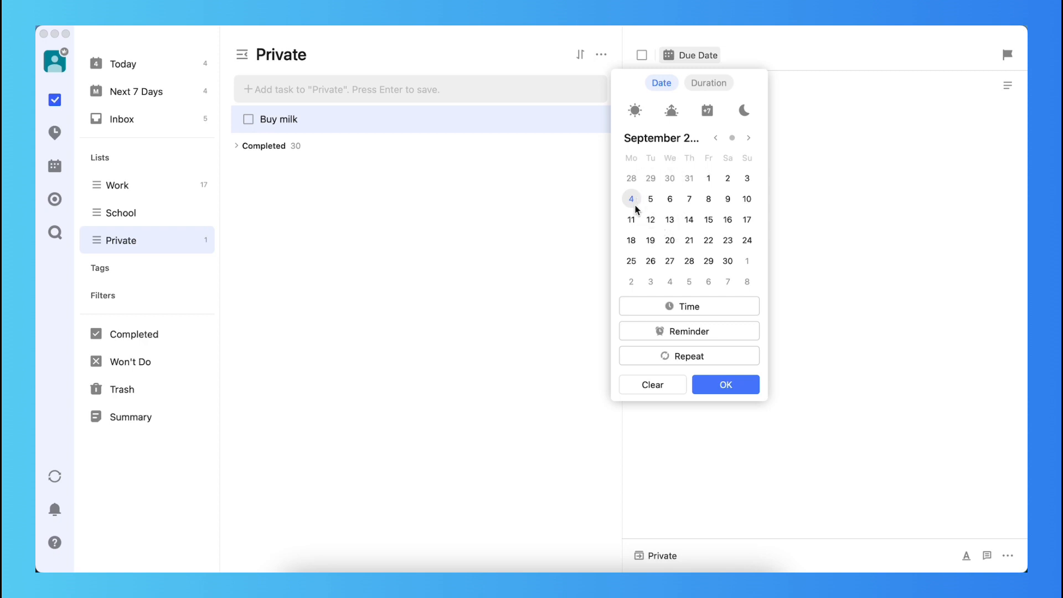
mouse_move(664, 349)
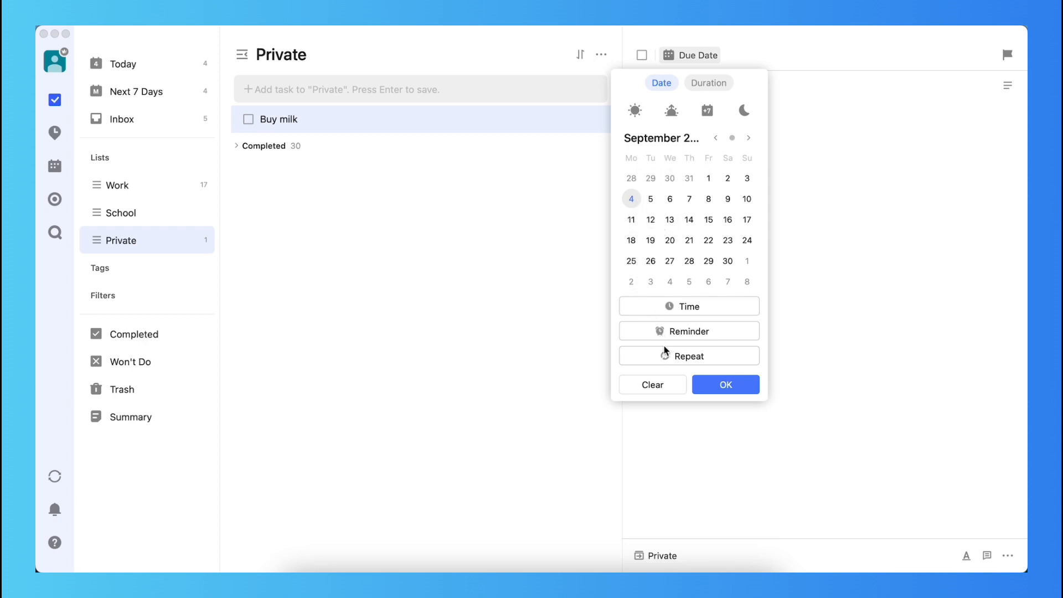
mouse_move(666, 362)
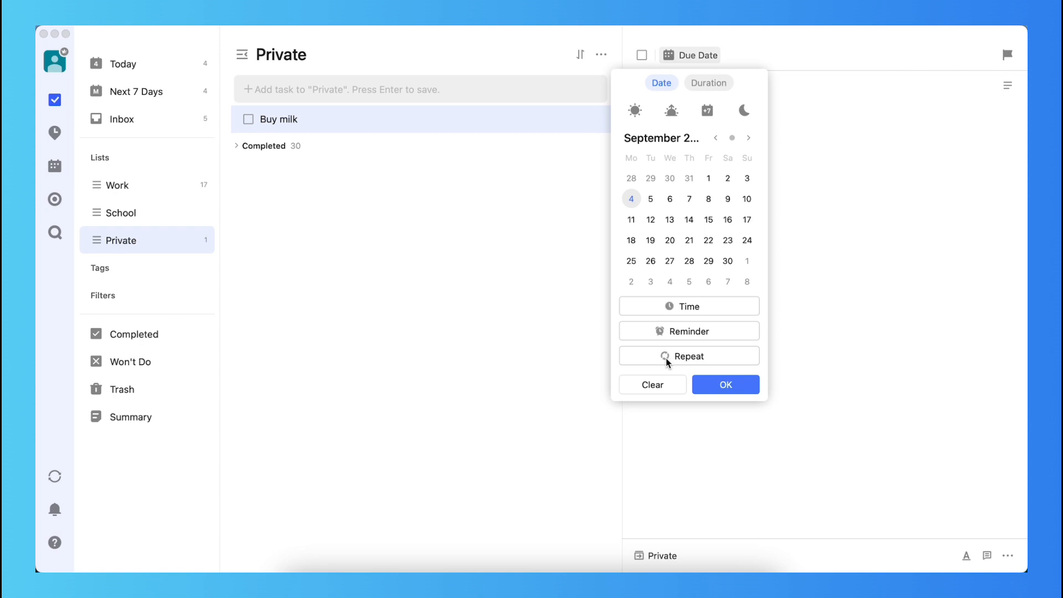
left_click(688, 356)
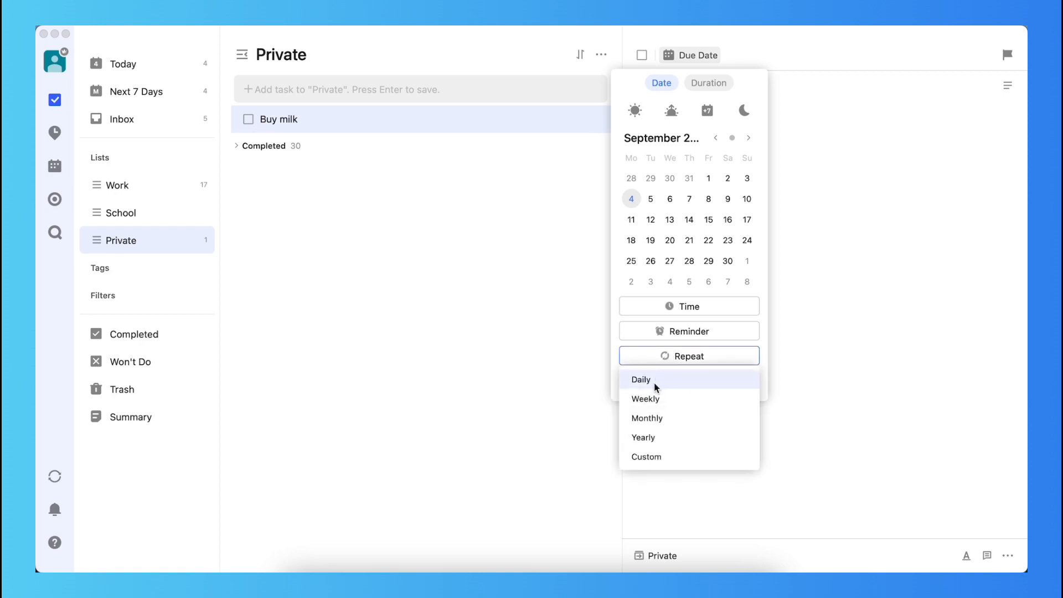
left_click(641, 379)
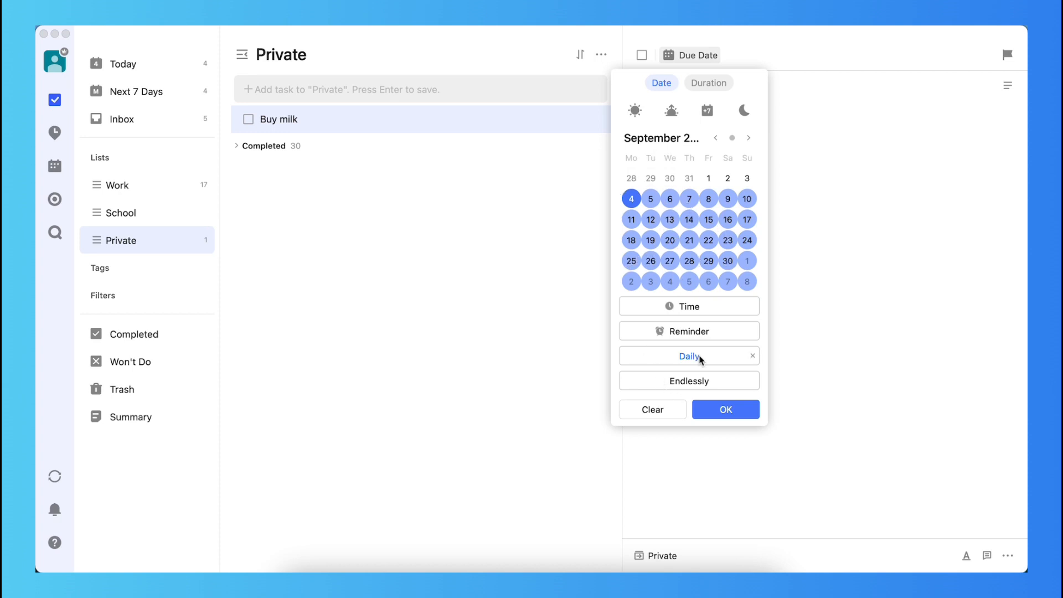
- Limit the daily repeat to 10 times, then reset it to repeat endlessly
left_click(688, 380)
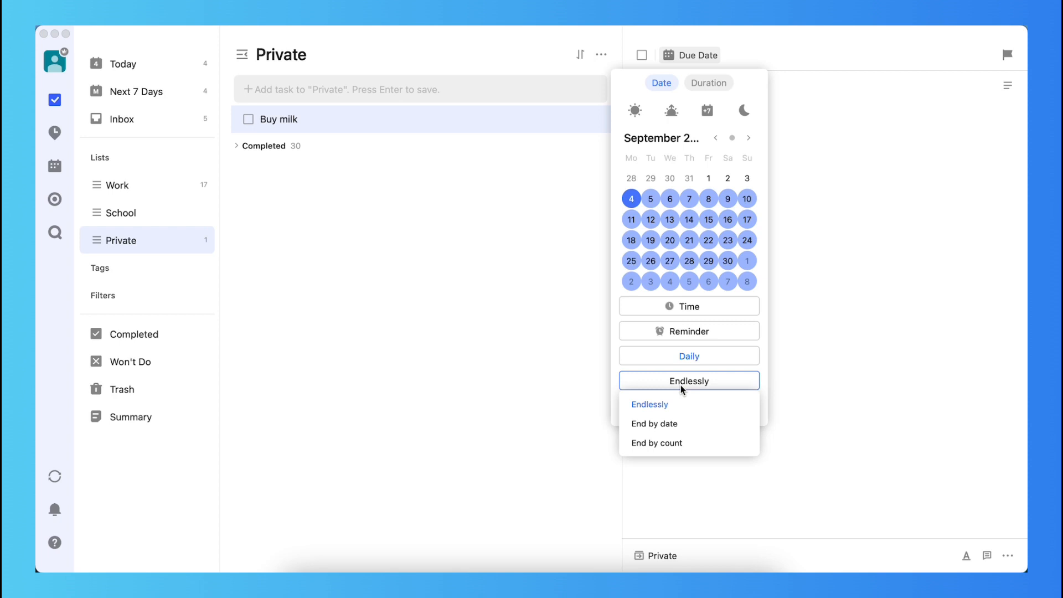
mouse_move(655, 423)
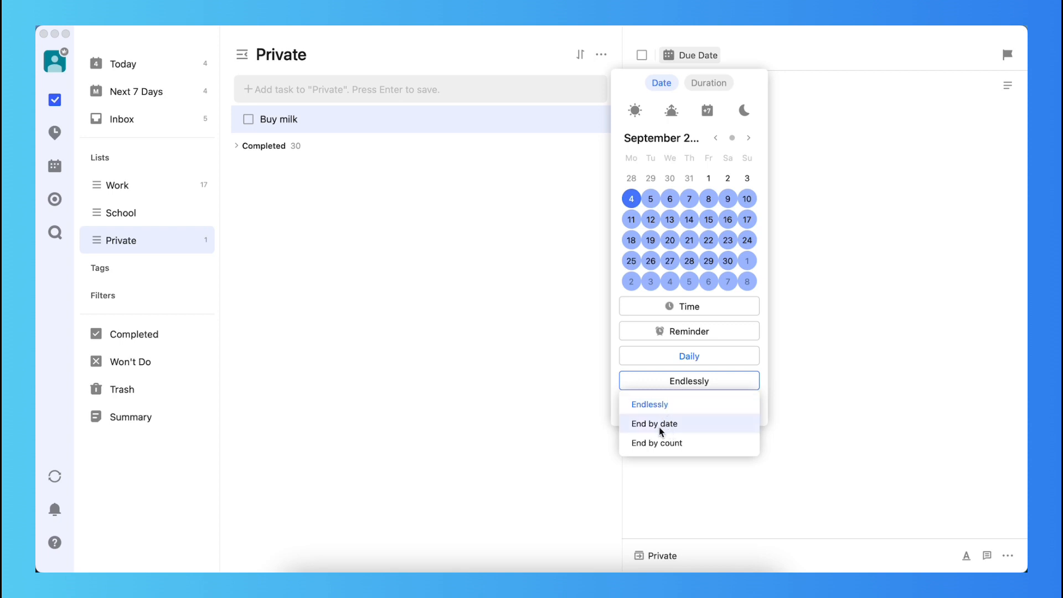
left_click(656, 443)
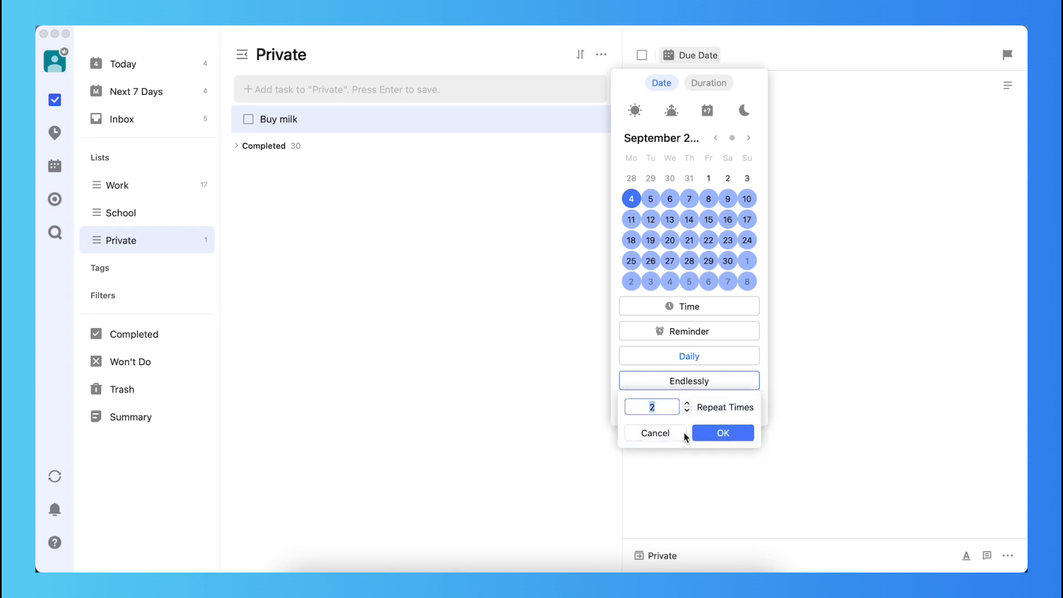
left_click(686, 404)
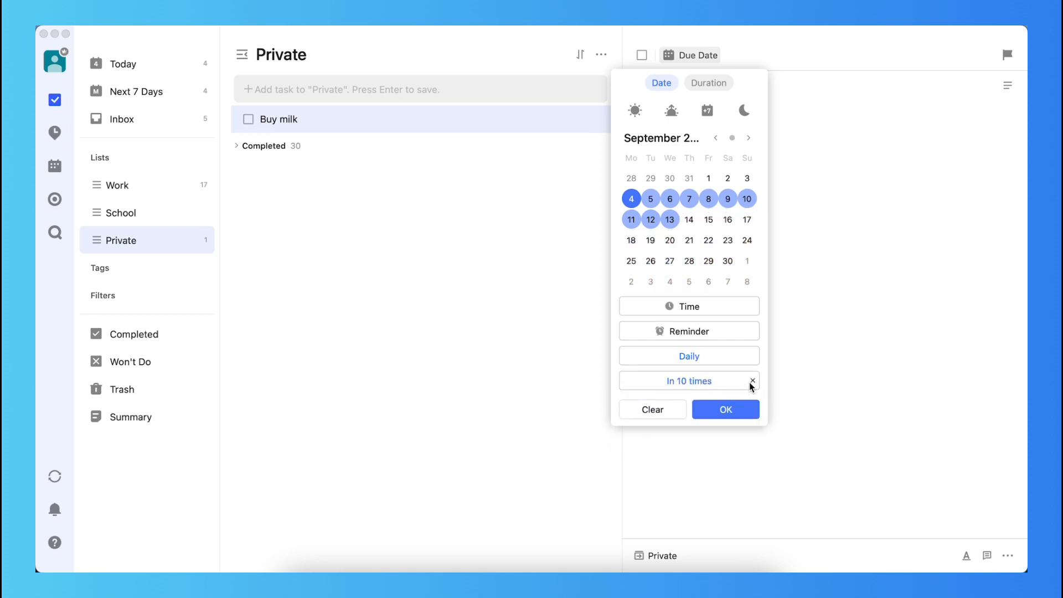
mouse_move(679, 227)
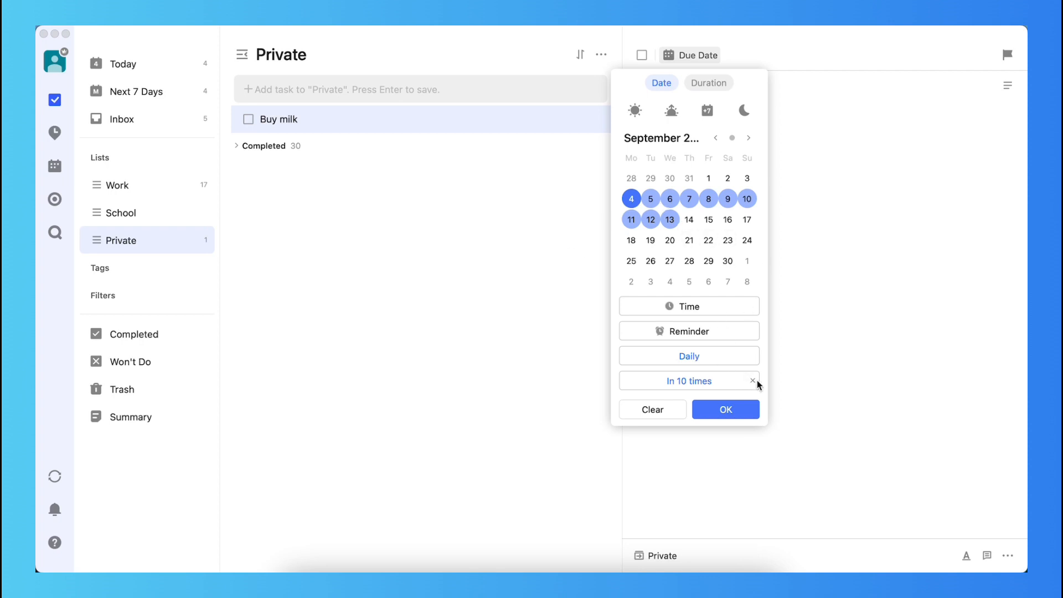
left_click(688, 380)
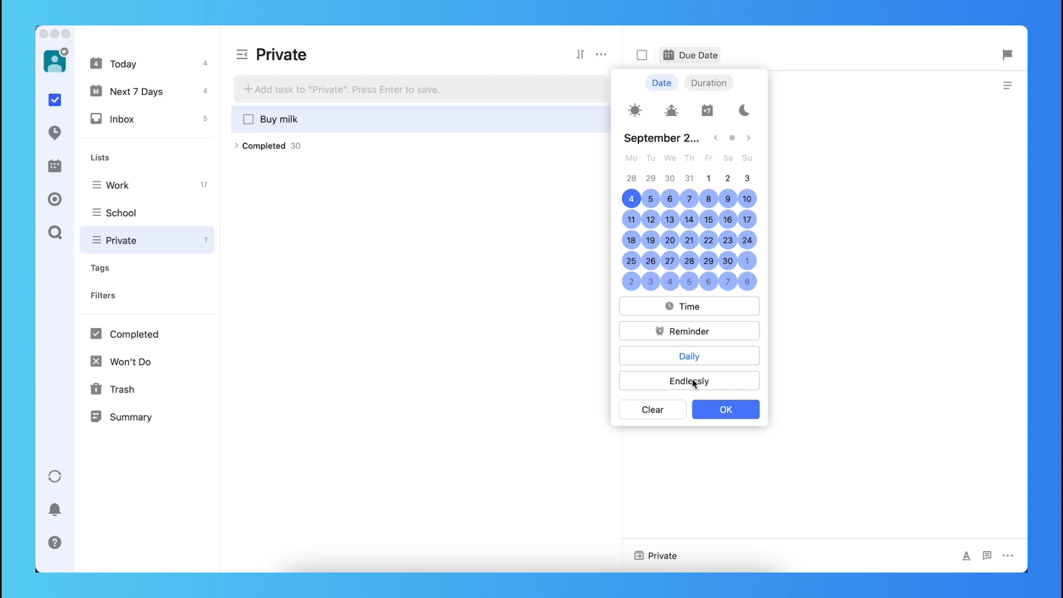
left_click(688, 380)
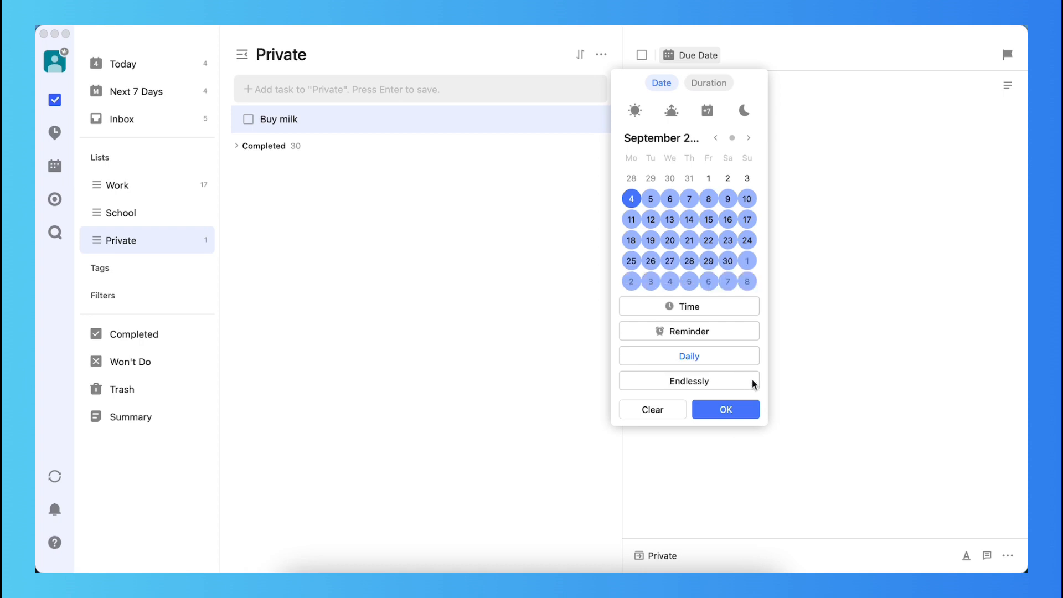
mouse_move(685, 341)
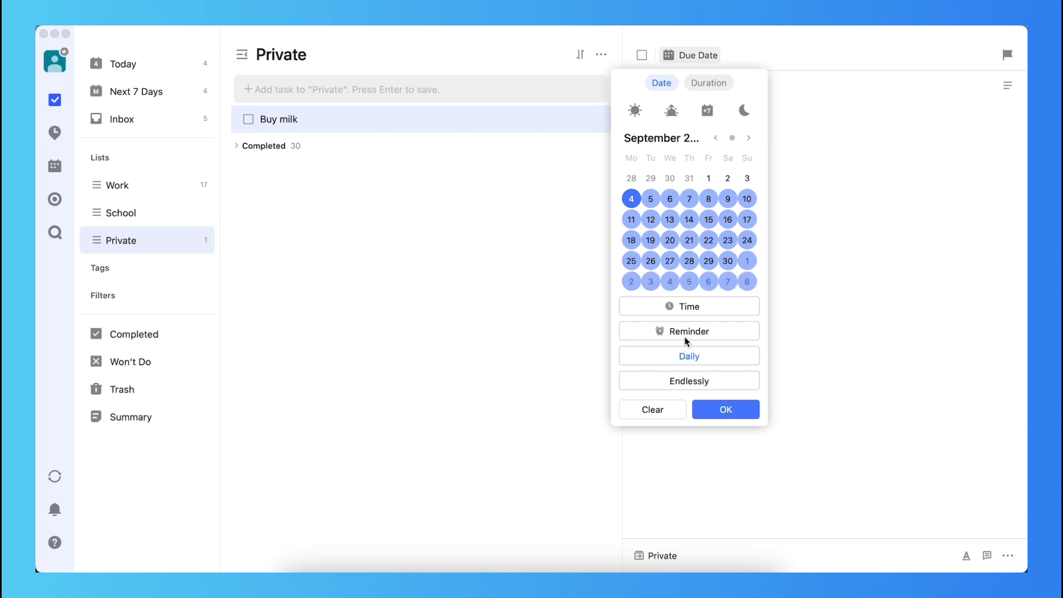
mouse_move(688, 310)
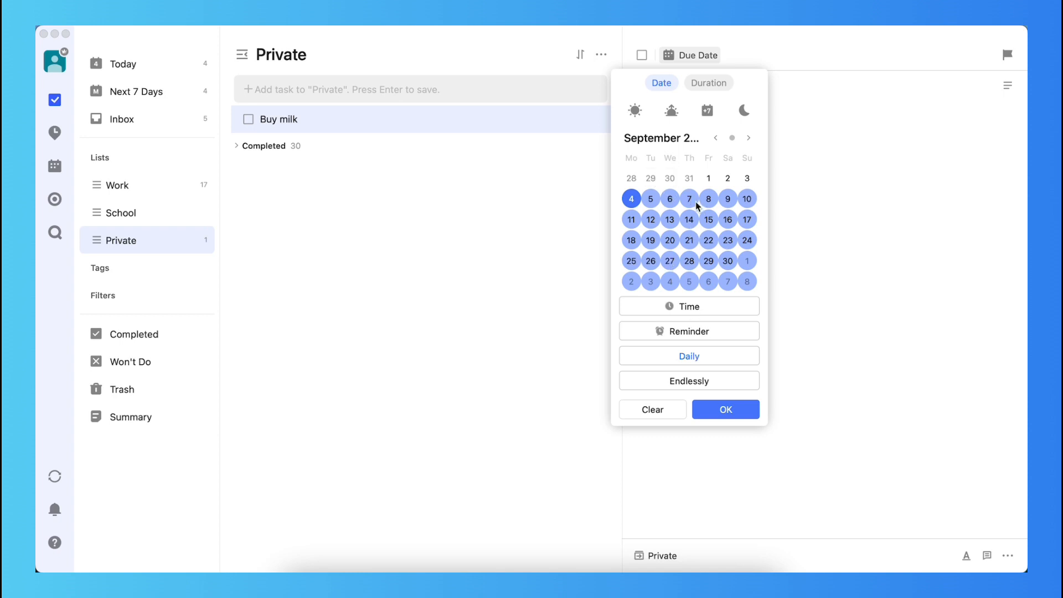
- Pick Monday 11 September as the start date and confirm the daily repeat
left_click(688, 199)
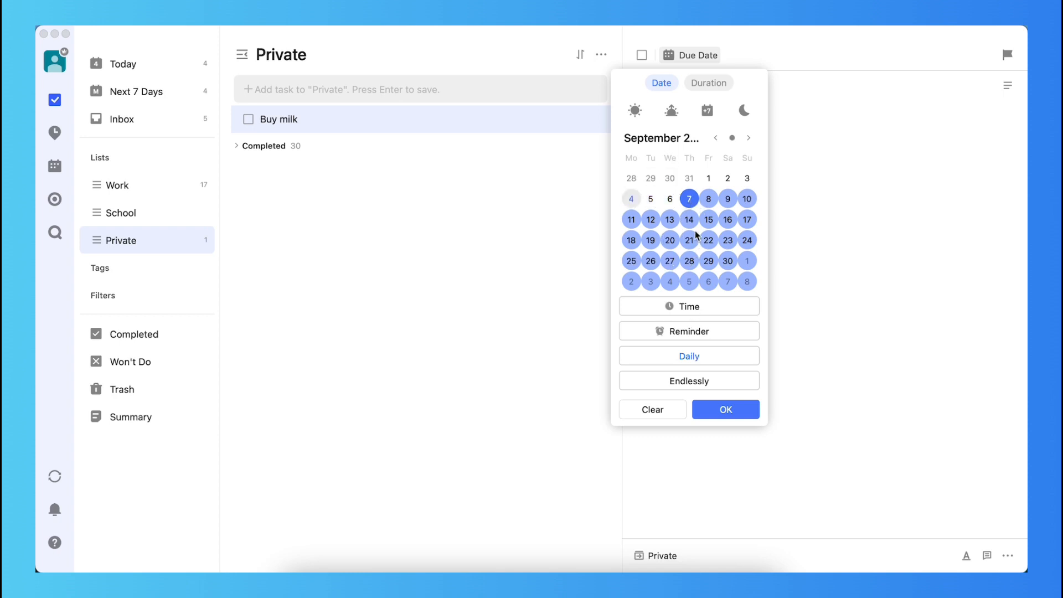
left_click(630, 219)
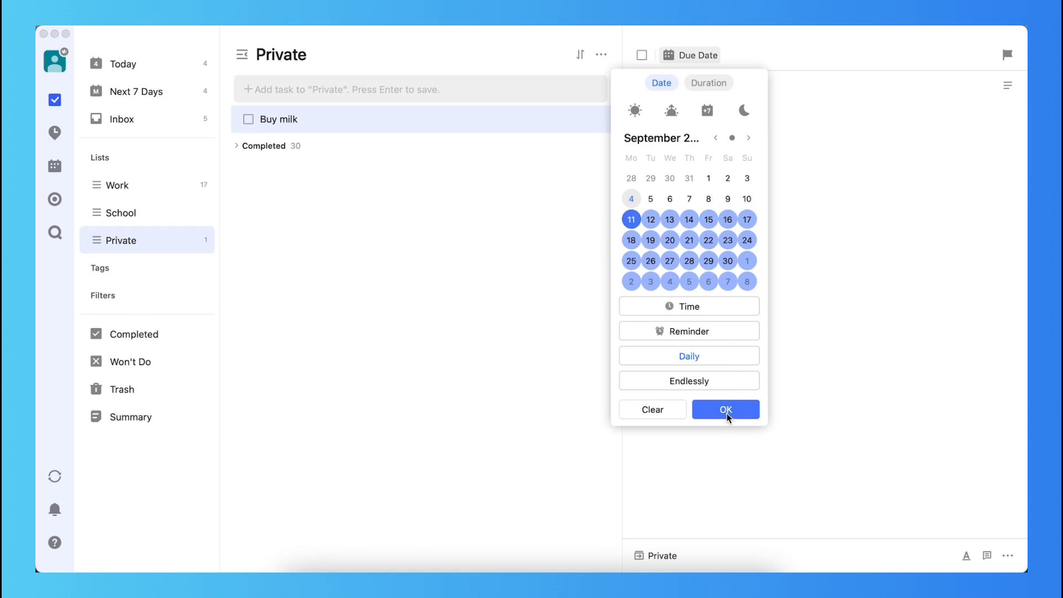
left_click(725, 409)
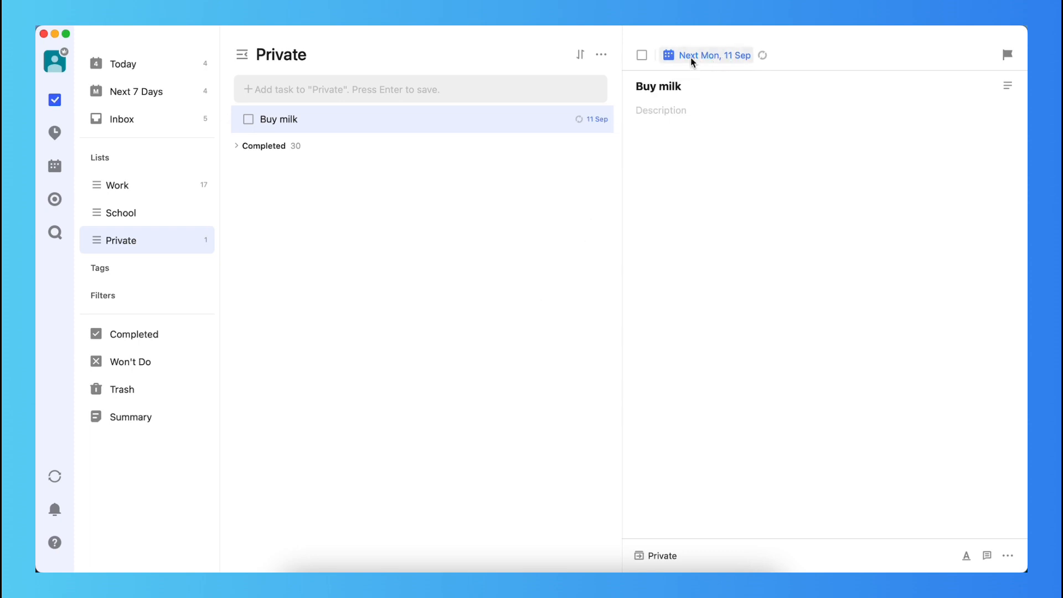
- Reopen Buy milk's date popup and browse ahead through later months
left_click(711, 55)
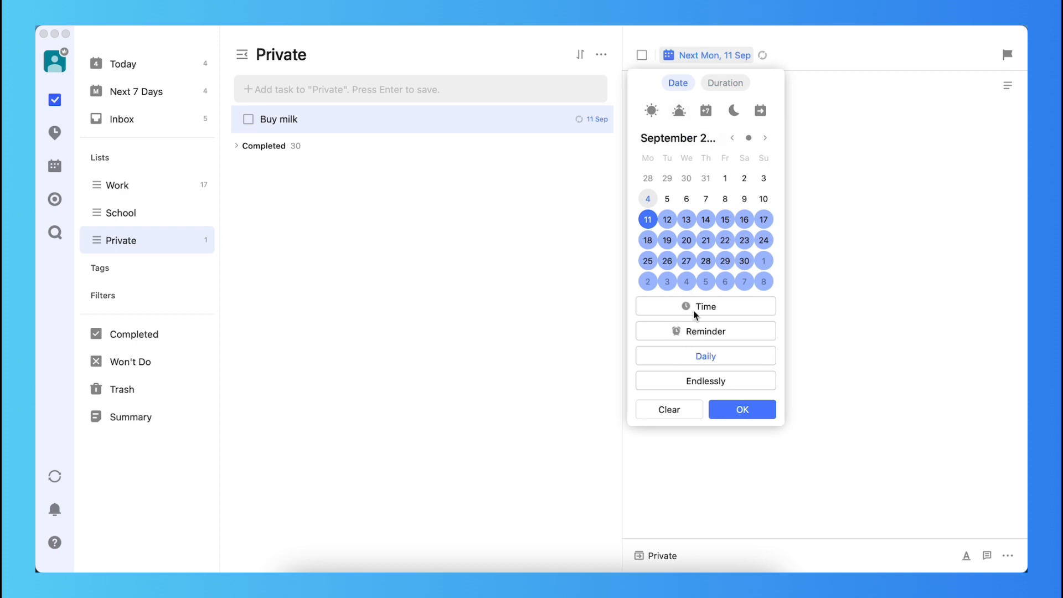
mouse_move(686, 199)
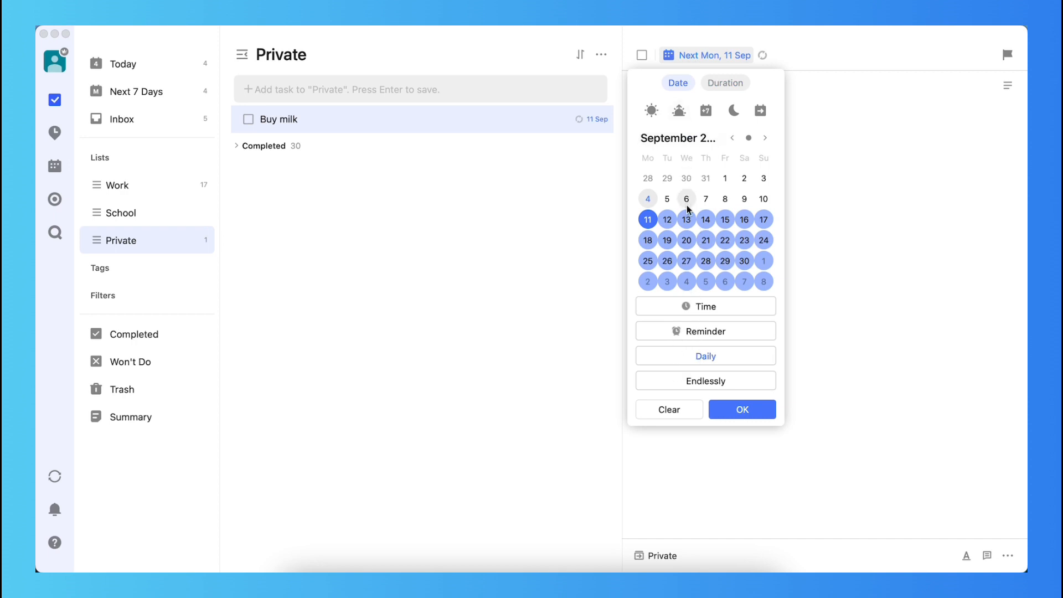
left_click(765, 138)
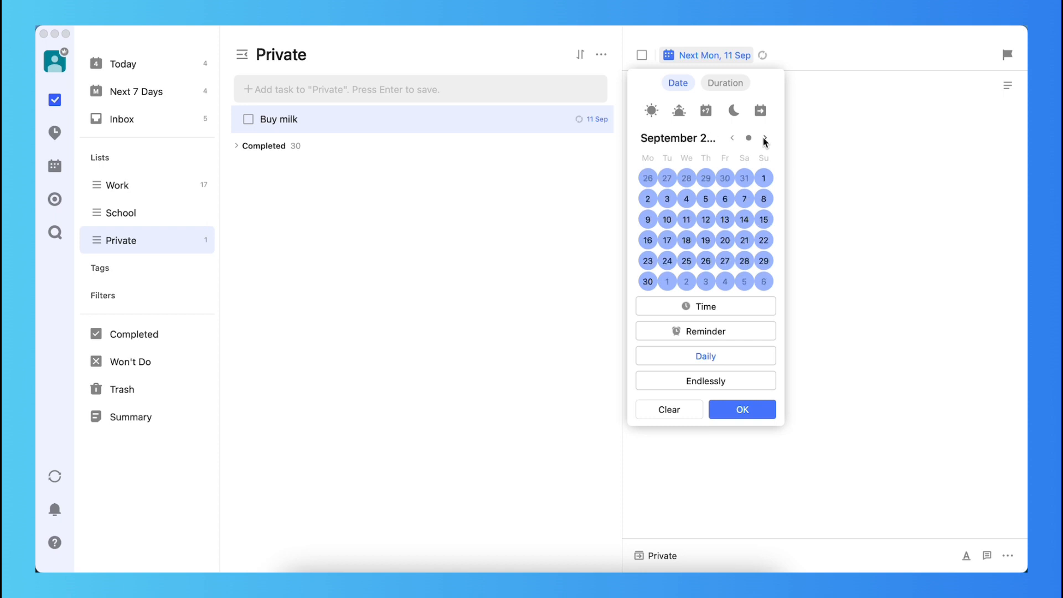
left_click(765, 138)
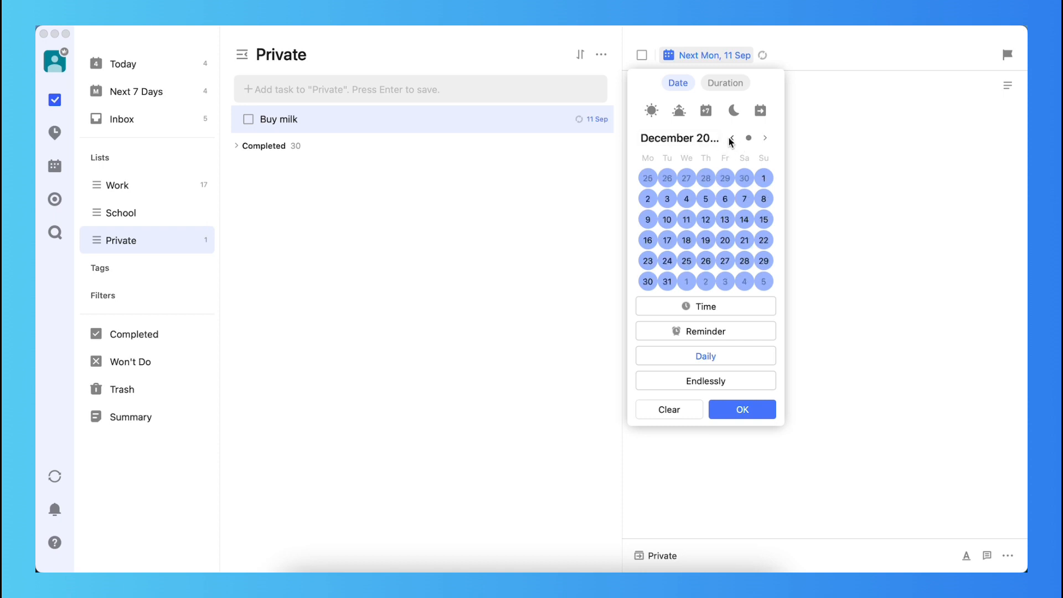
left_click(733, 138)
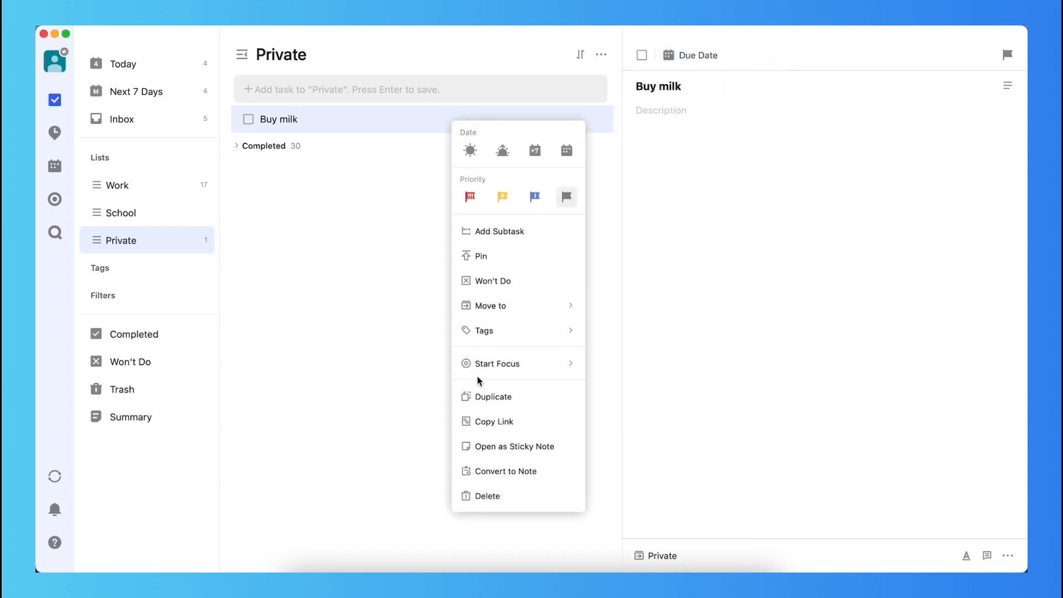
- Delete the Buy milk task from the Private list
left_click(486, 496)
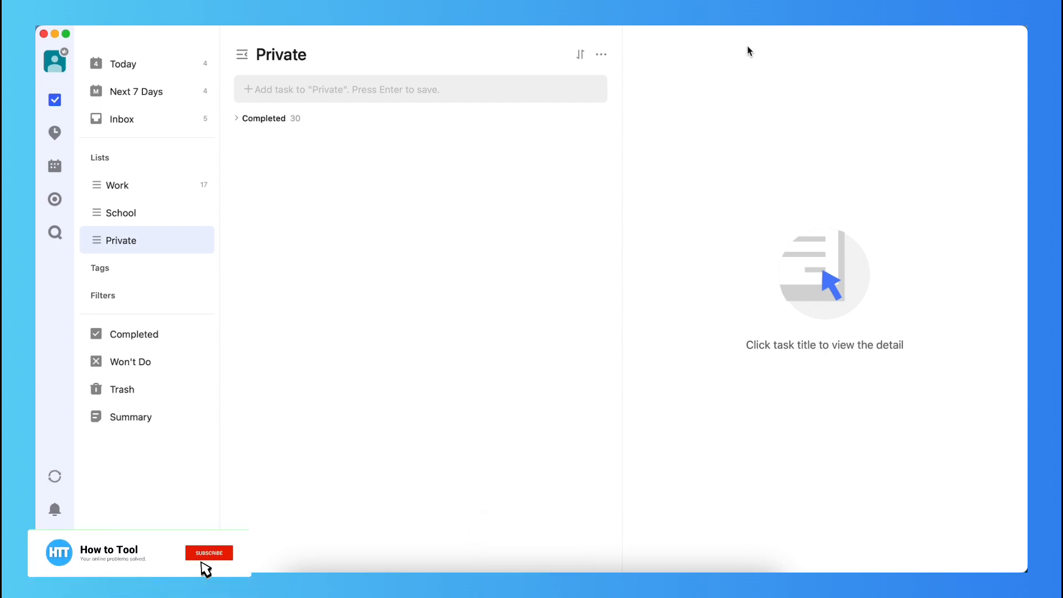
left_click(209, 552)
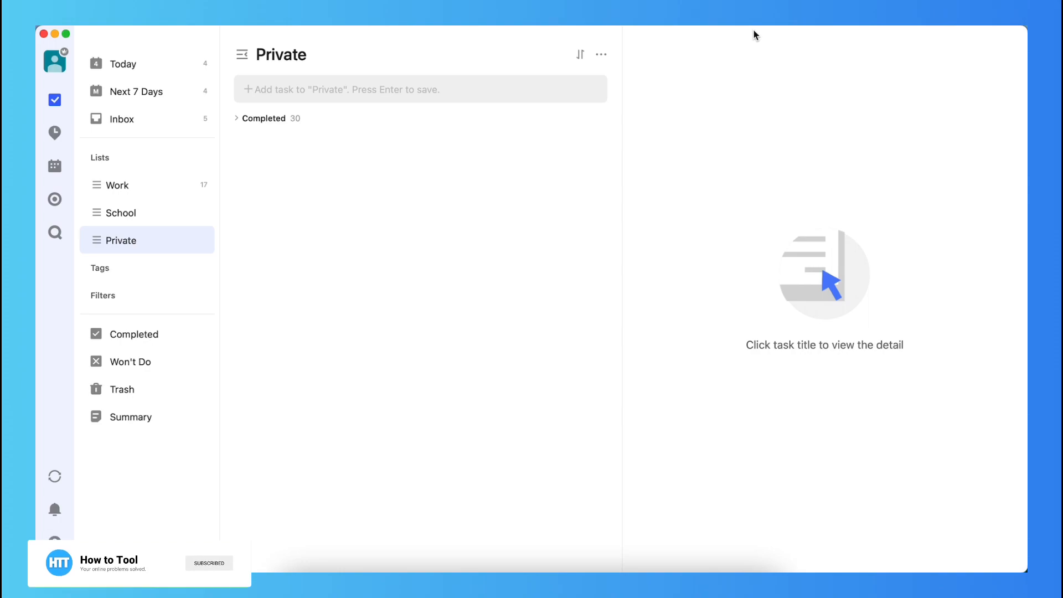